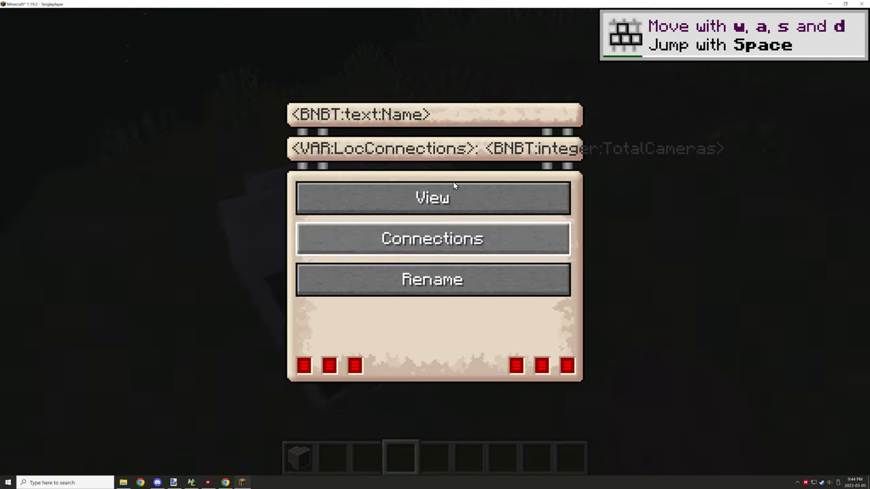
mouse_move(267, 168)
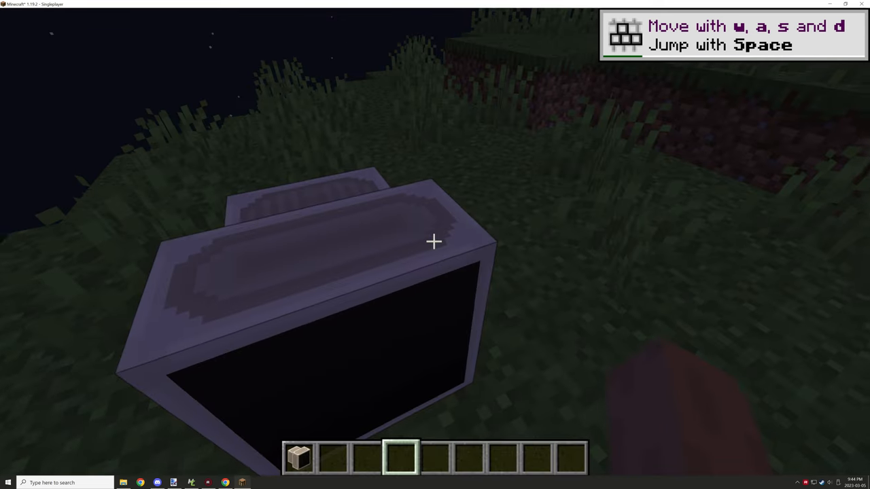
Step: Close the monitor screen with its placeholder labels and return to the world
key(Escape)
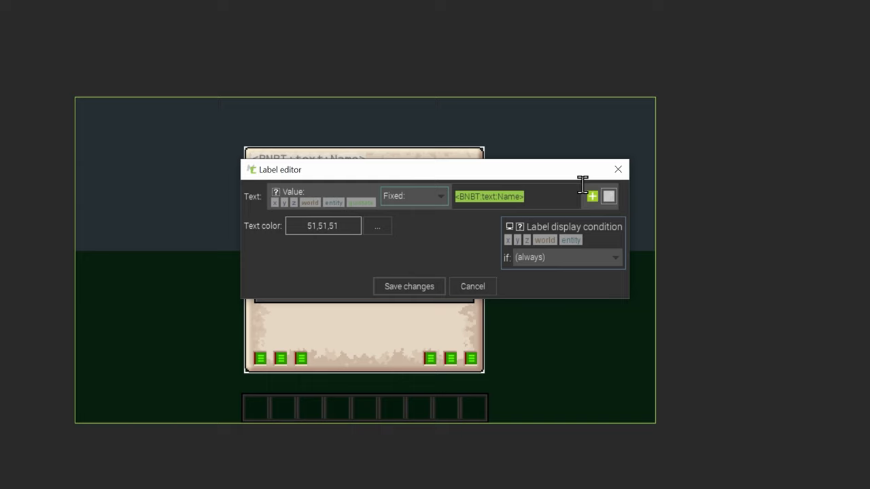
click(413, 196)
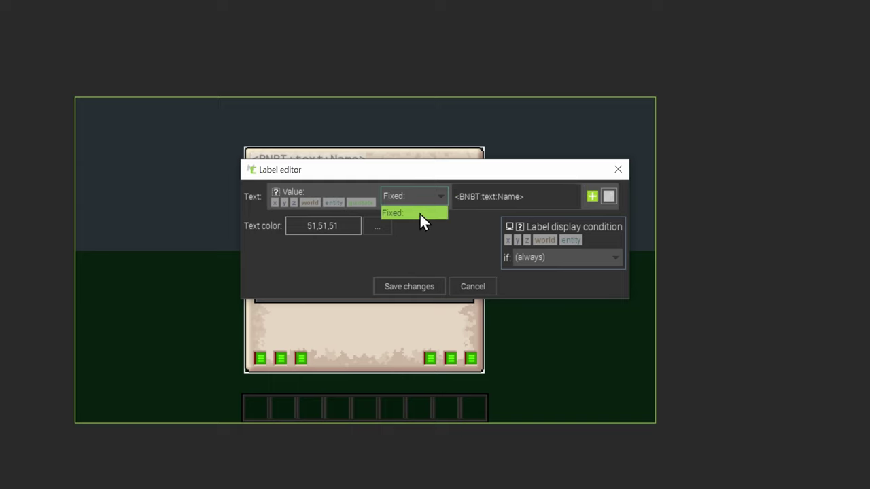
click(413, 212)
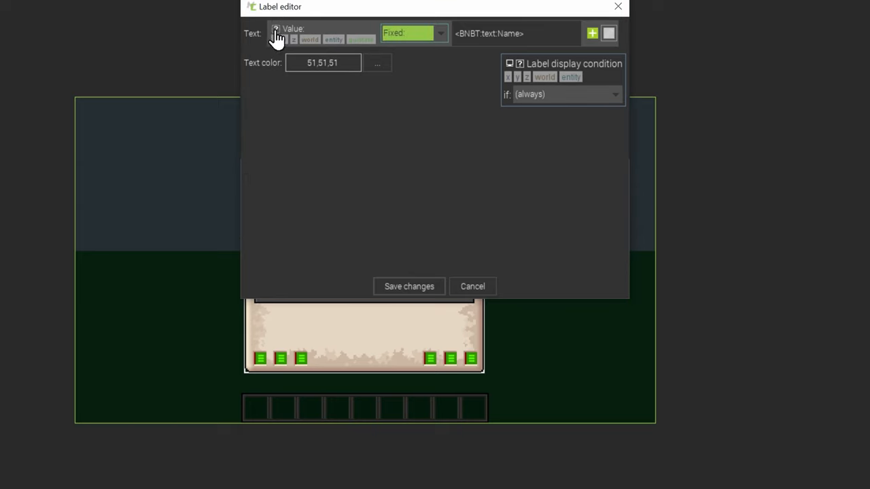
click(276, 32)
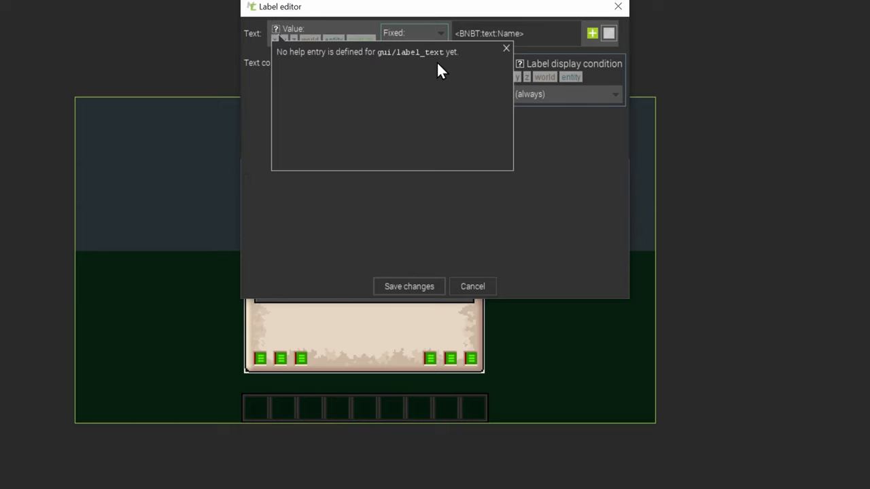
mouse_move(493, 73)
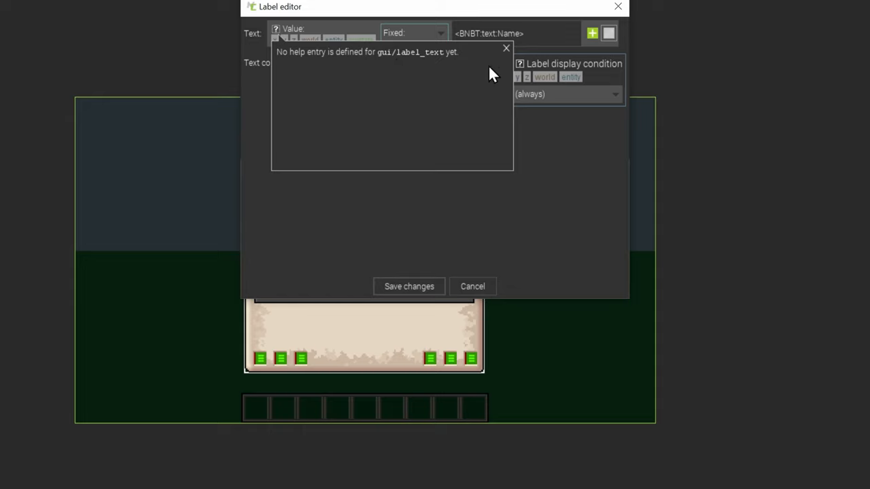
click(506, 48)
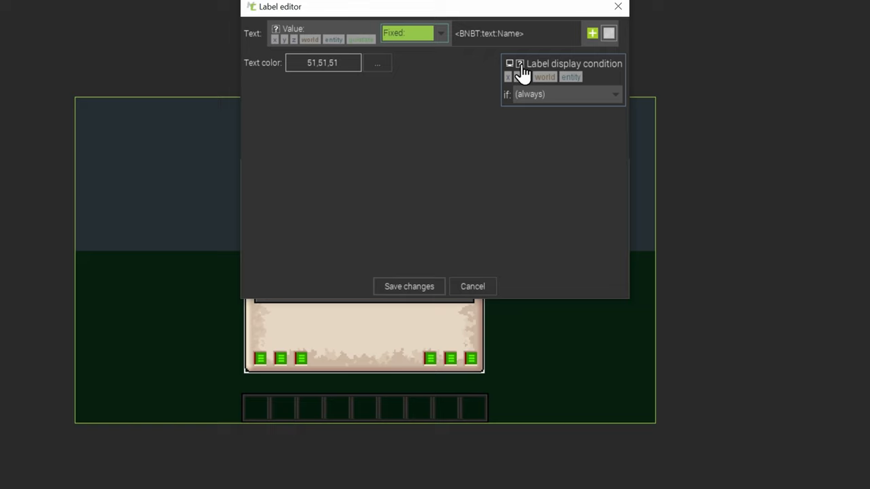
mouse_move(564, 43)
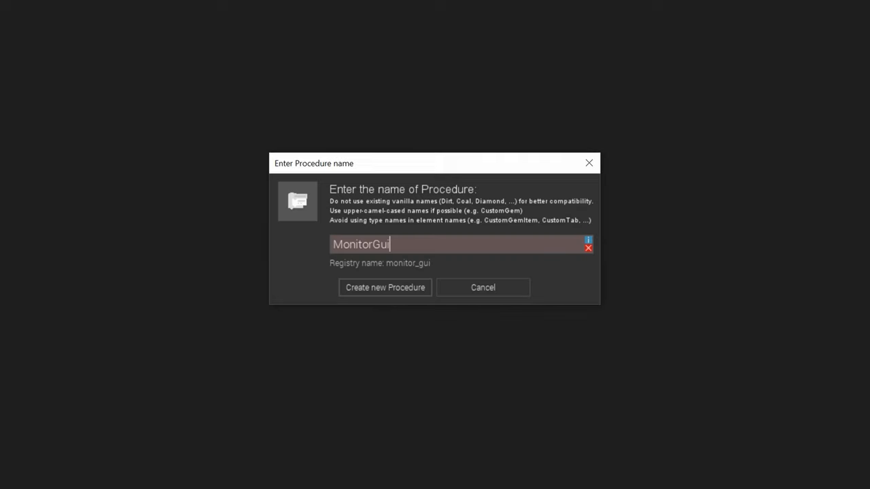
Step: Name the new procedure MonitorGuiName and create it
text(Name)
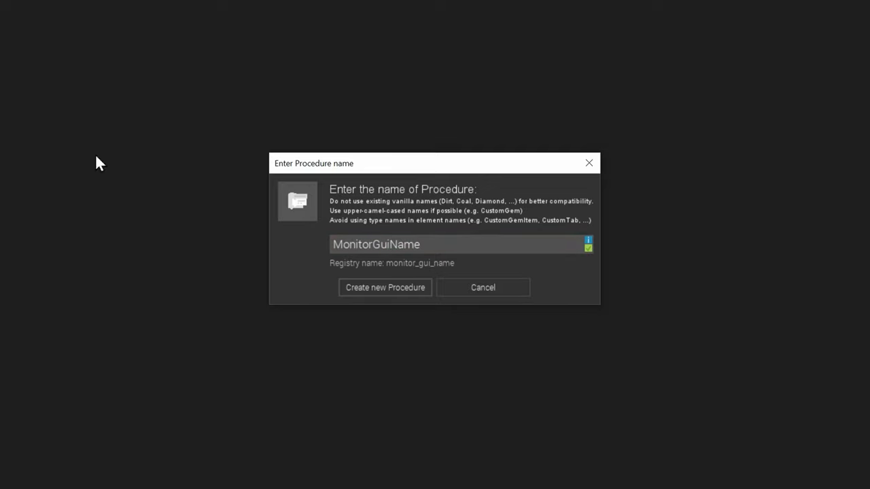
click(385, 287)
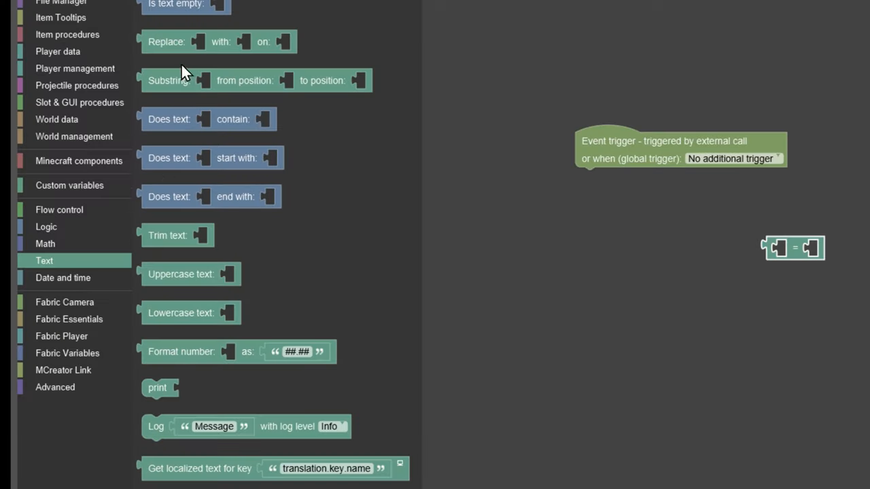
mouse_move(64, 243)
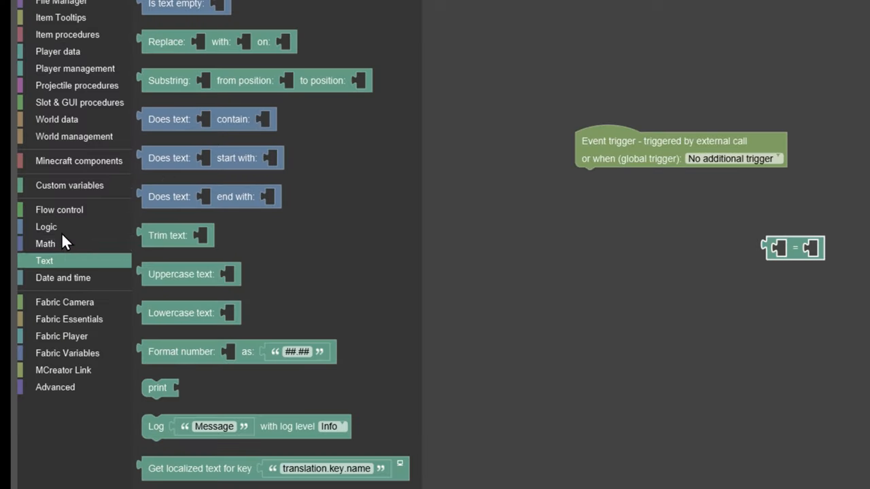
Step: Attach a text Return block to the trigger, filled with the text 'Static Name'
click(60, 209)
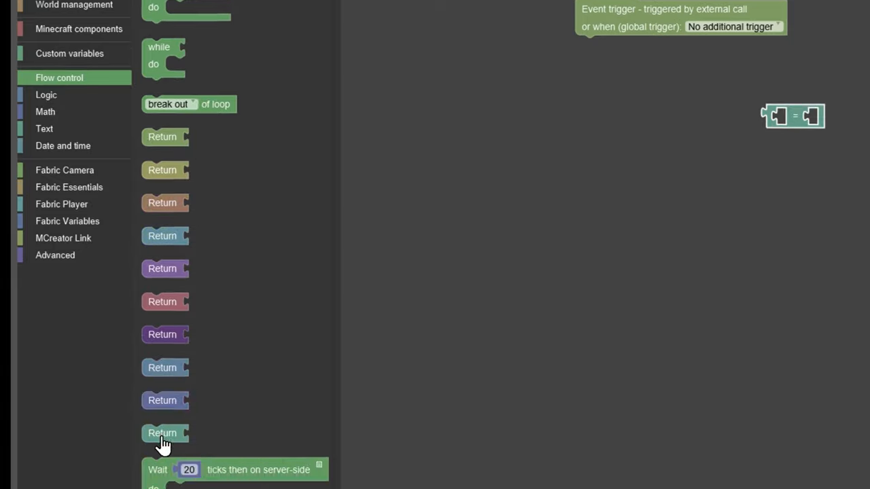
right_click(646, 292)
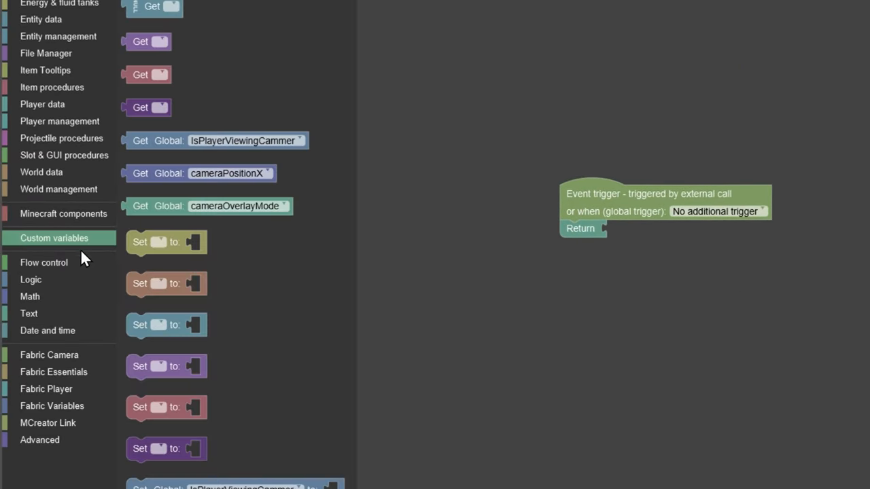
mouse_move(61, 257)
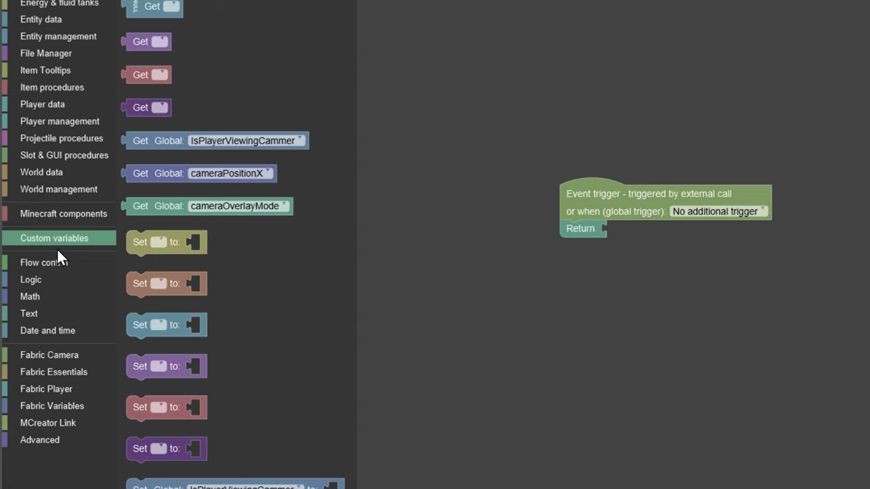
click(64, 213)
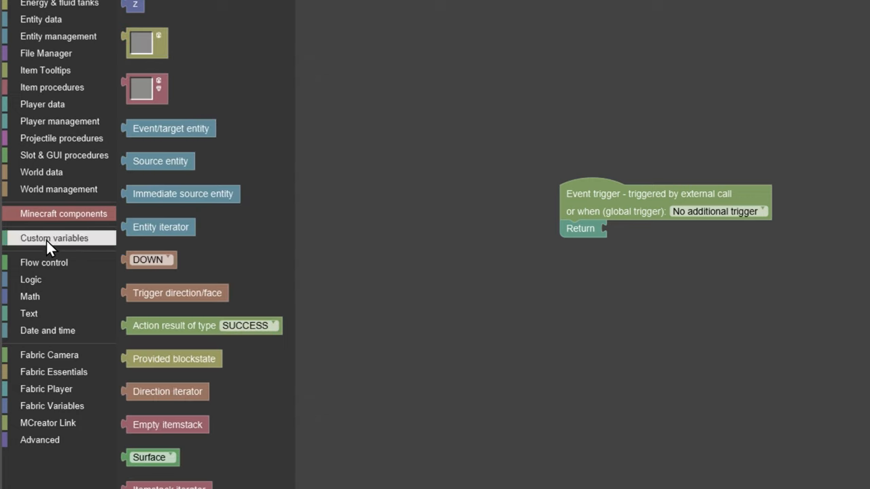
click(55, 237)
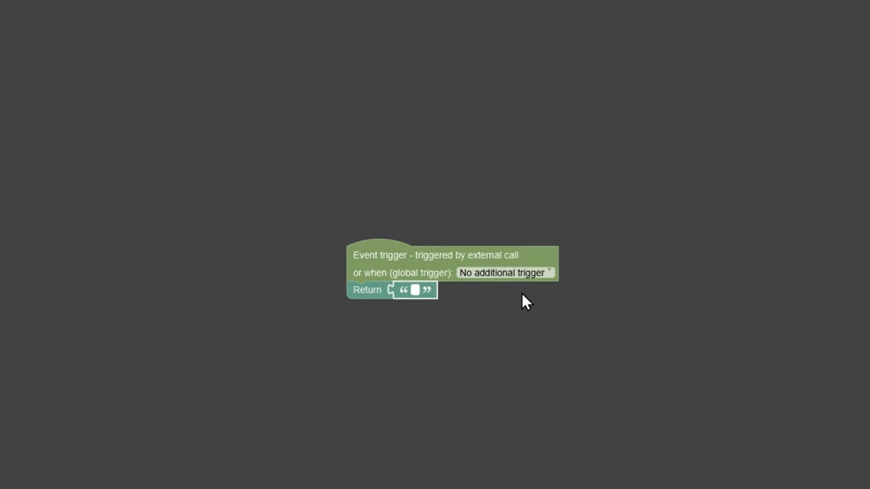
text(Stat)
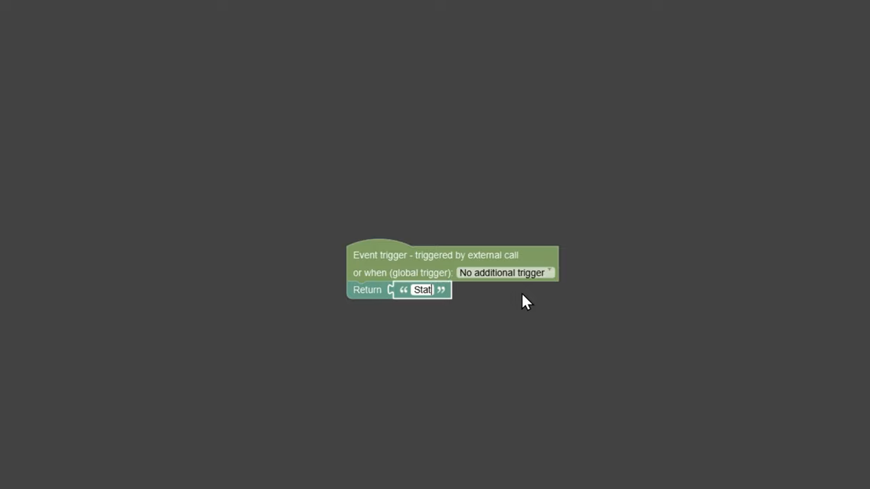
text(ic Name)
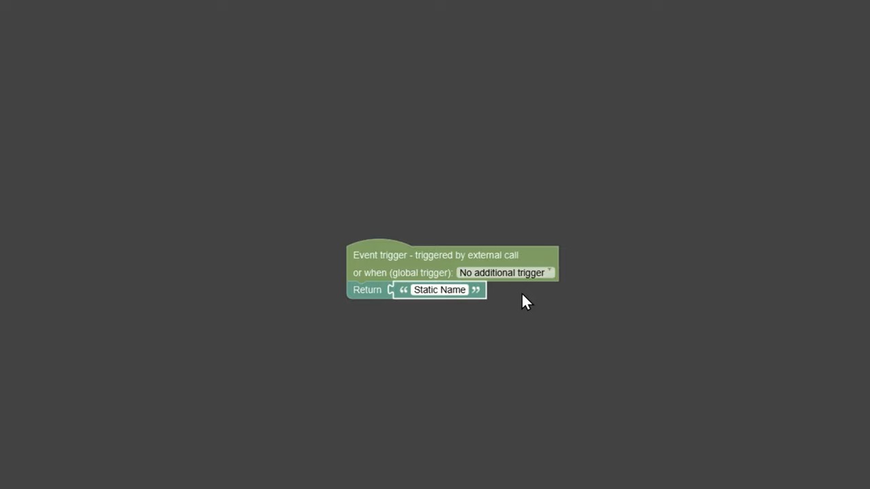
click(439, 289)
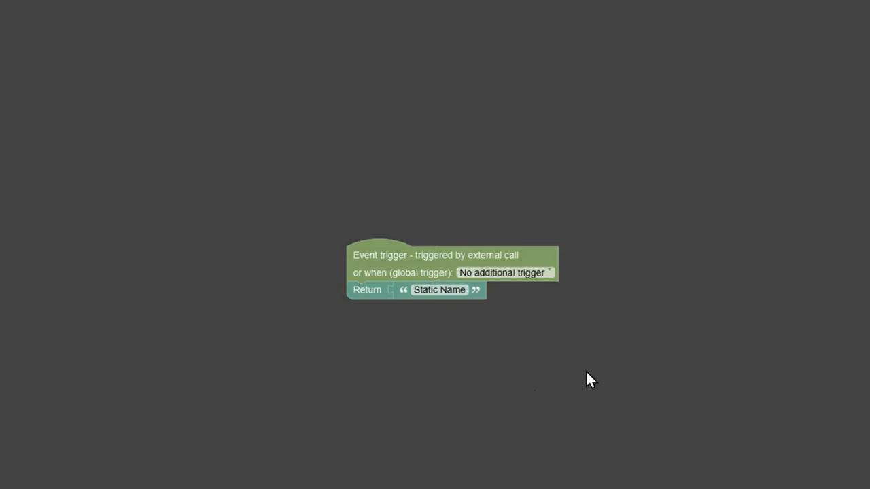
drag(452, 272, 571, 302)
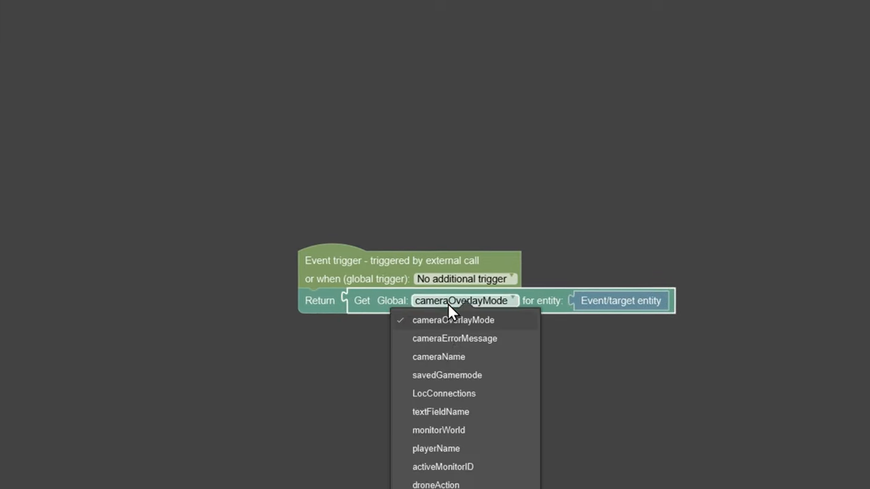
Step: Swap the text for a Get Global variable block and choose its variable
click(453, 321)
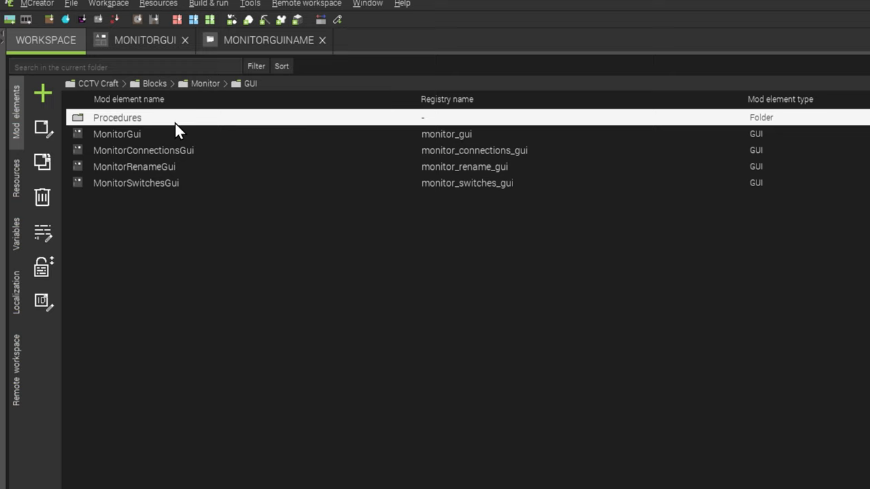
Step: Browse to Monitor > Procedures and open PlayerRightClicksMonitor
click(205, 82)
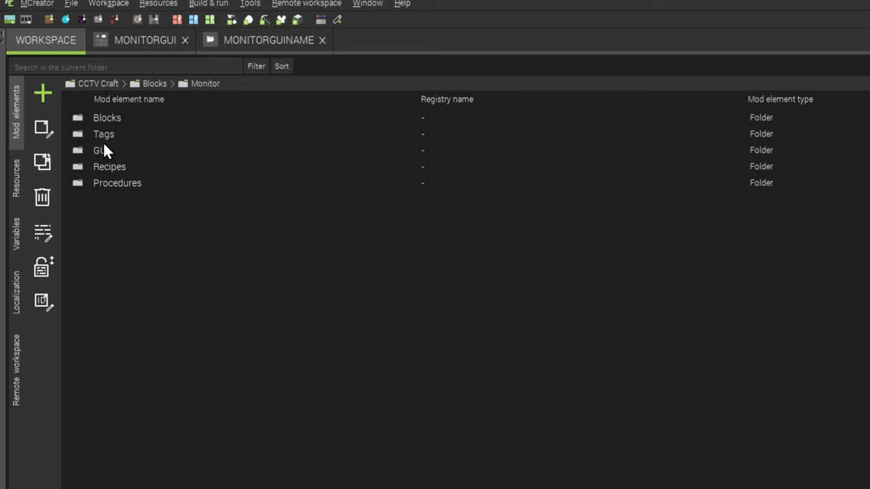
double_click(117, 183)
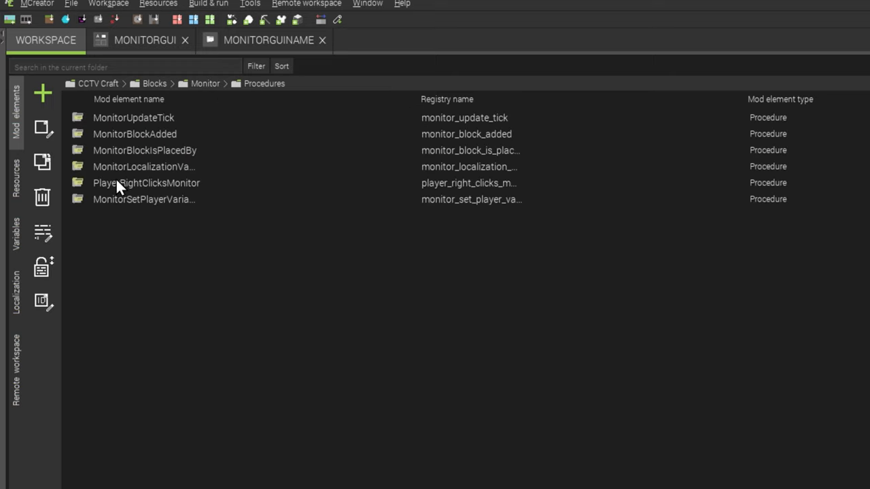
mouse_move(180, 185)
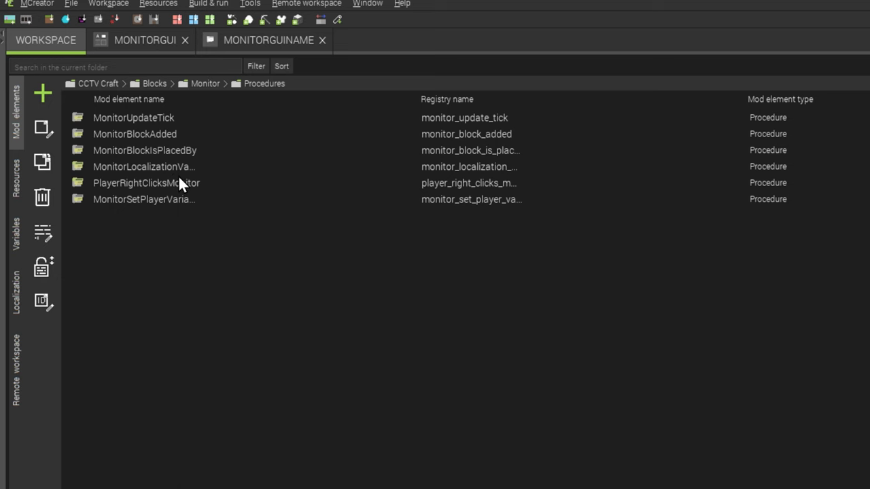
mouse_move(175, 199)
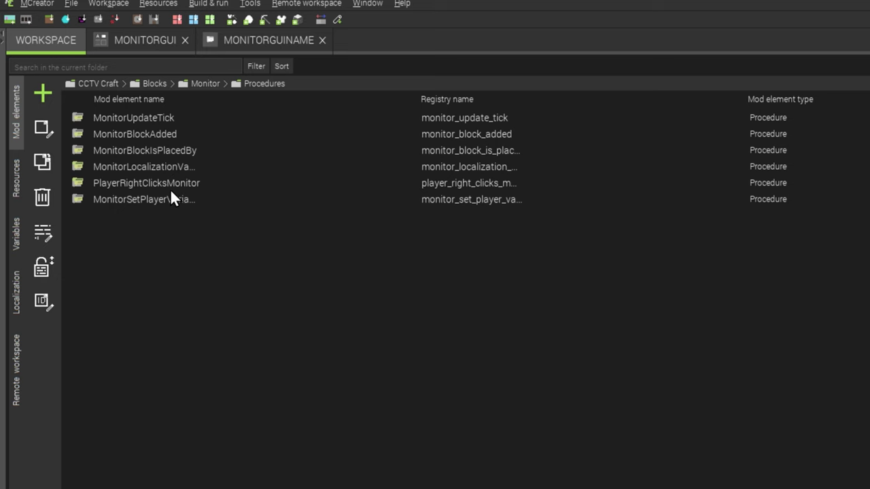
double_click(146, 183)
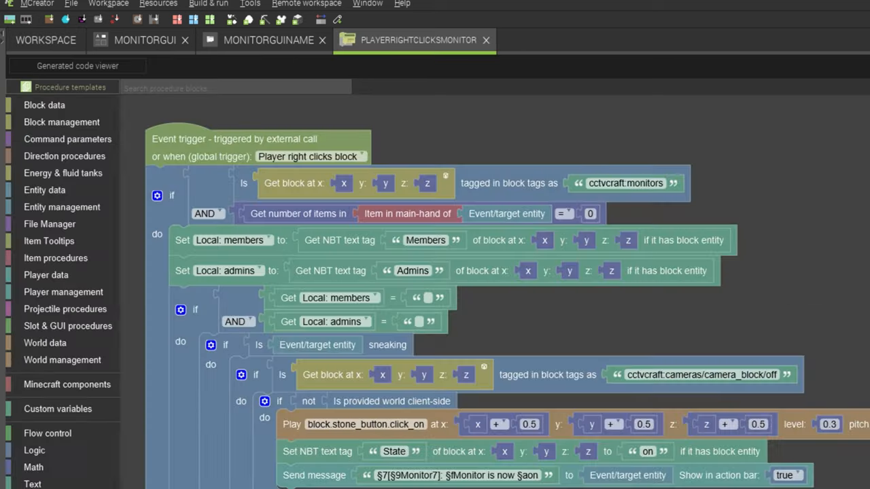
Step: Scroll through the PlayerRightClicksMonitor blocks to review its right-click logic
scroll(down, 3)
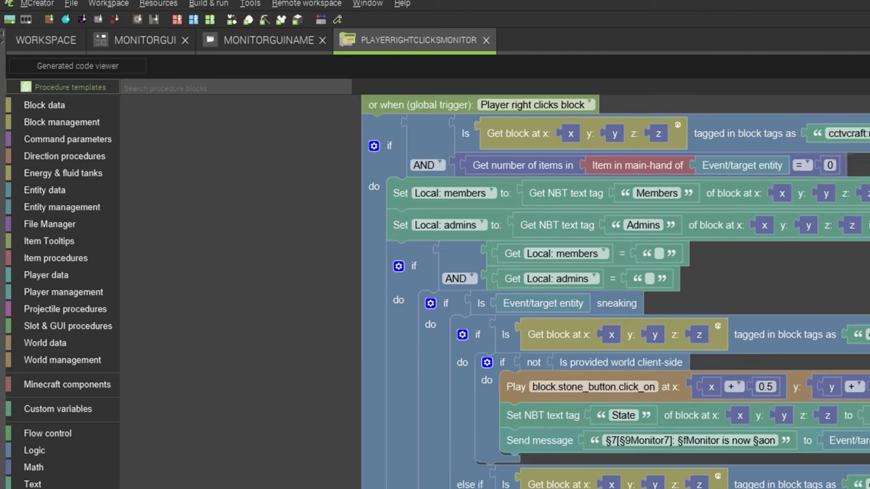
scroll(down, 3)
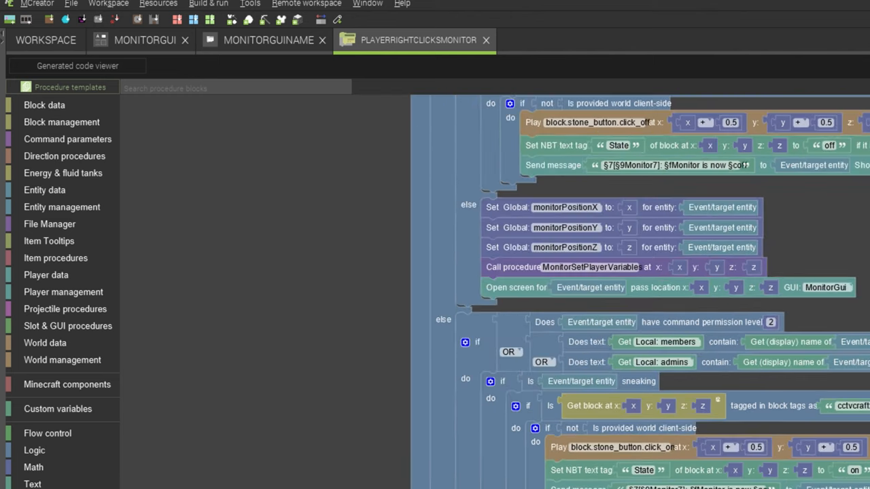
scroll(down, 3)
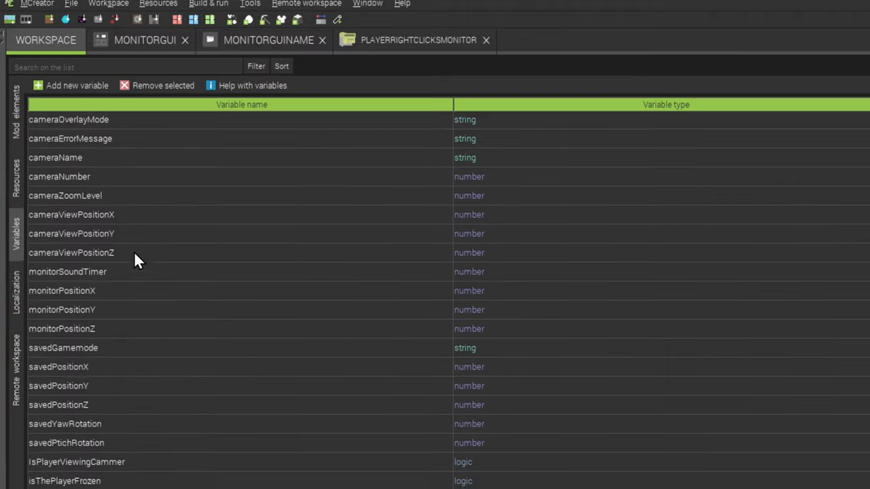
Step: Add a new global variable named monitorName with type string
click(73, 103)
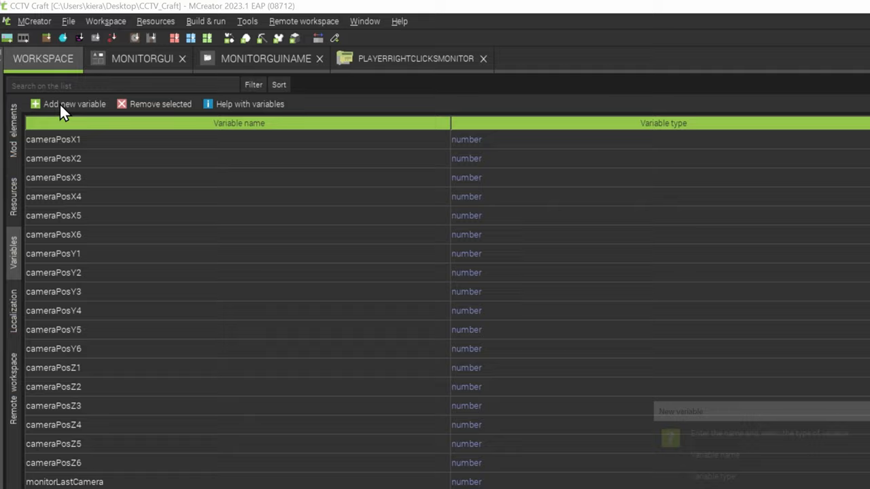
click(74, 103)
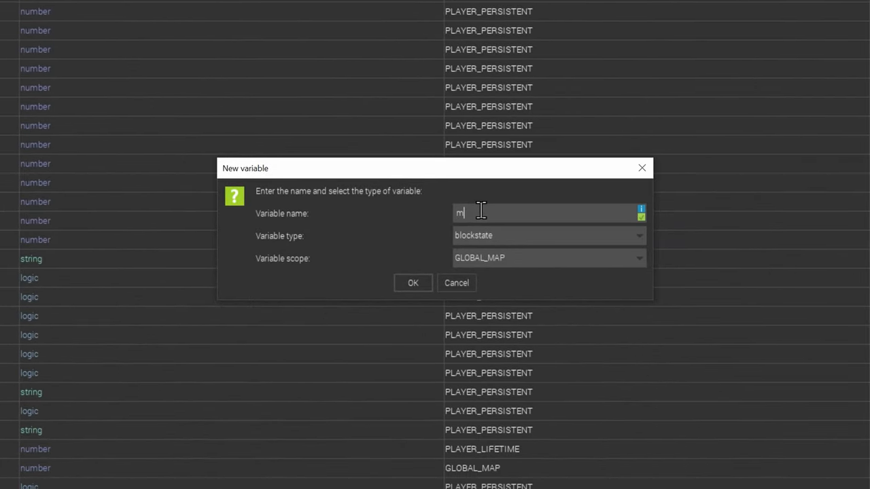
text(onitorName)
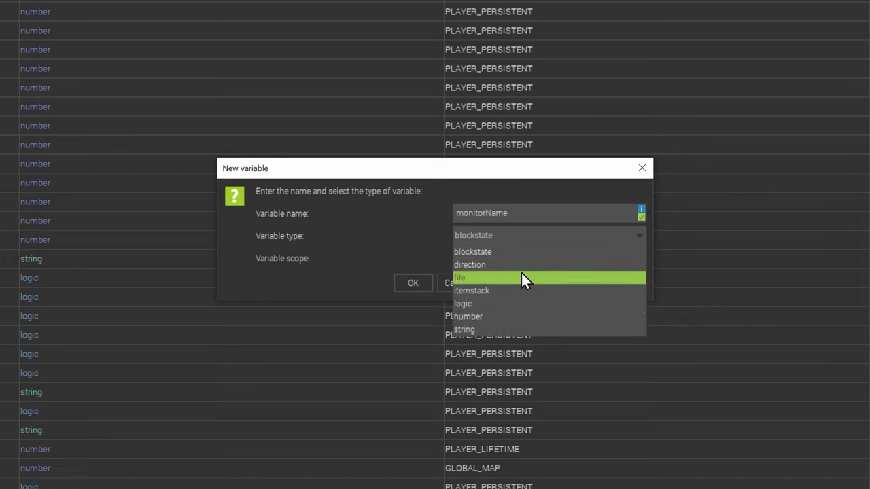
click(464, 330)
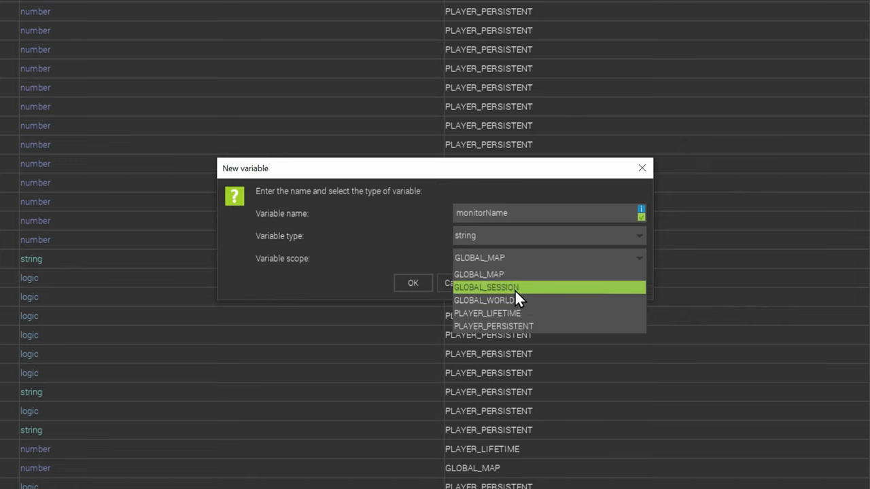
mouse_move(520, 318)
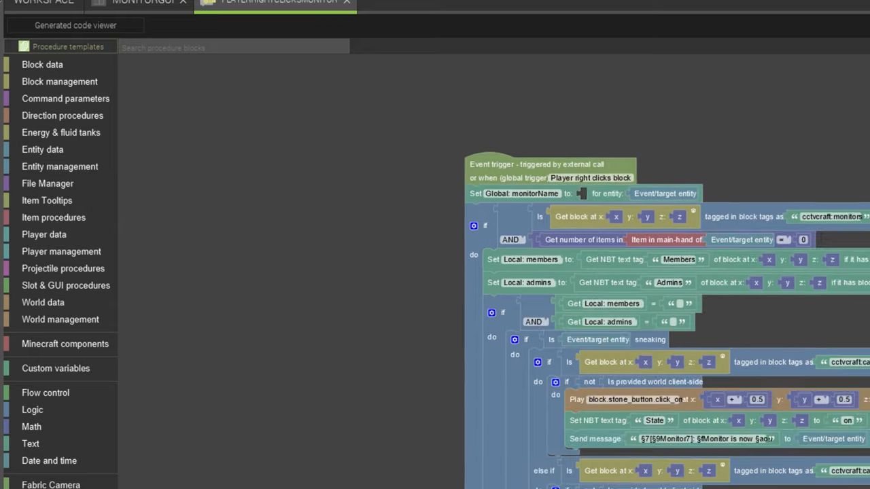
Step: Set Global monitorName at the top from the block's 'Name' NBT text tag
scroll(down, 3)
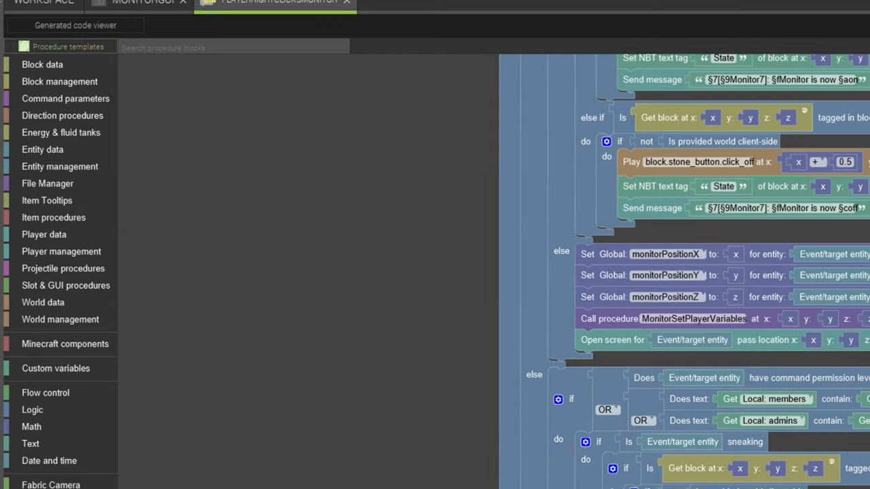
scroll(down, 3)
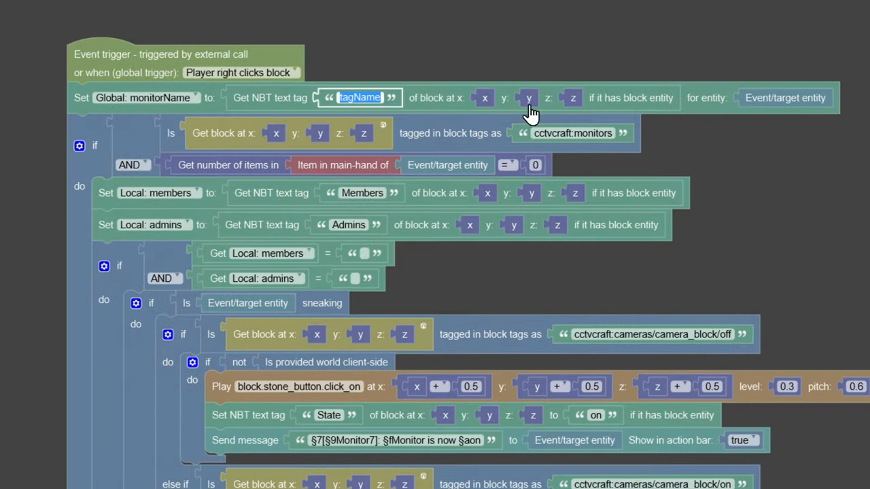
text(Name)
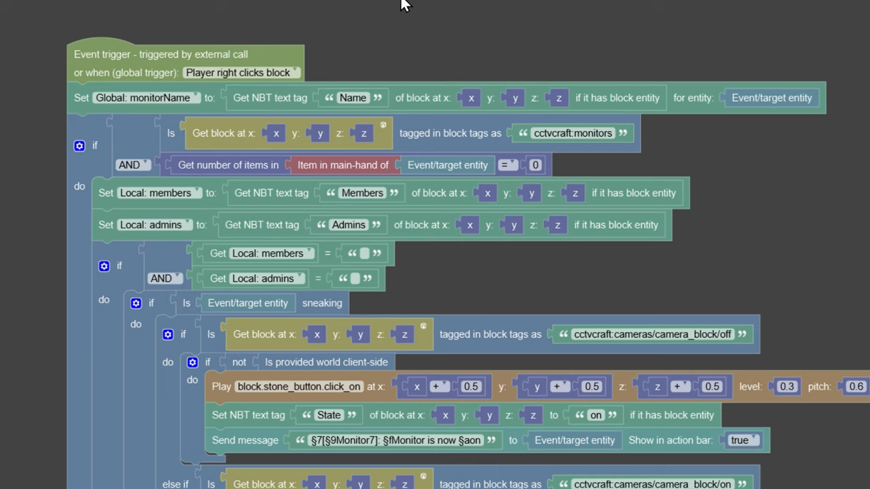
scroll(down, 3)
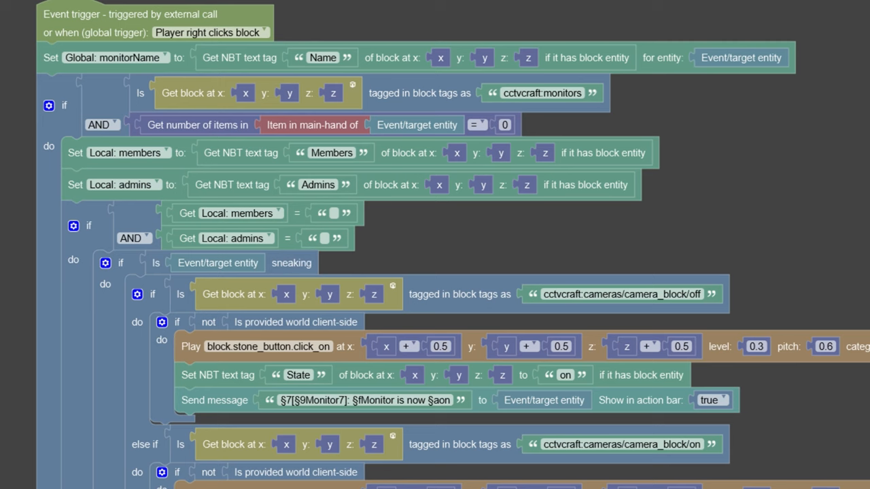
Step: In the MonitorGuiName tab, switch the returned global variable to monitorName
click(264, 15)
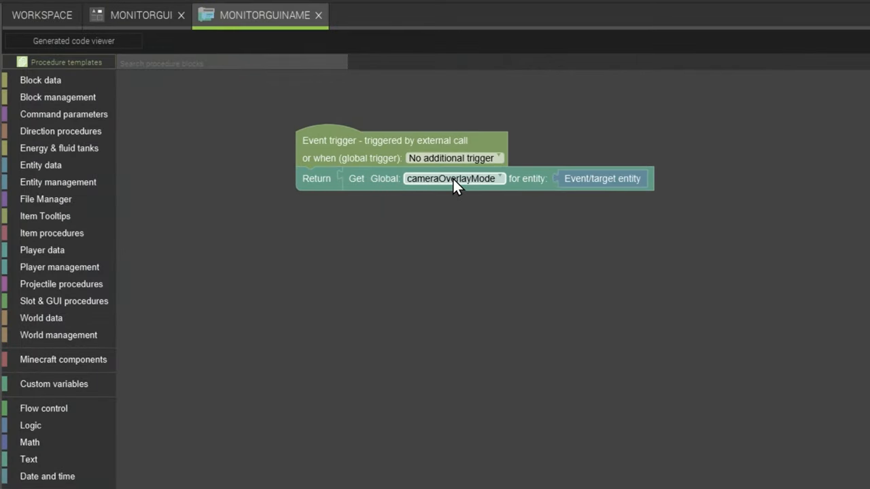
click(450, 178)
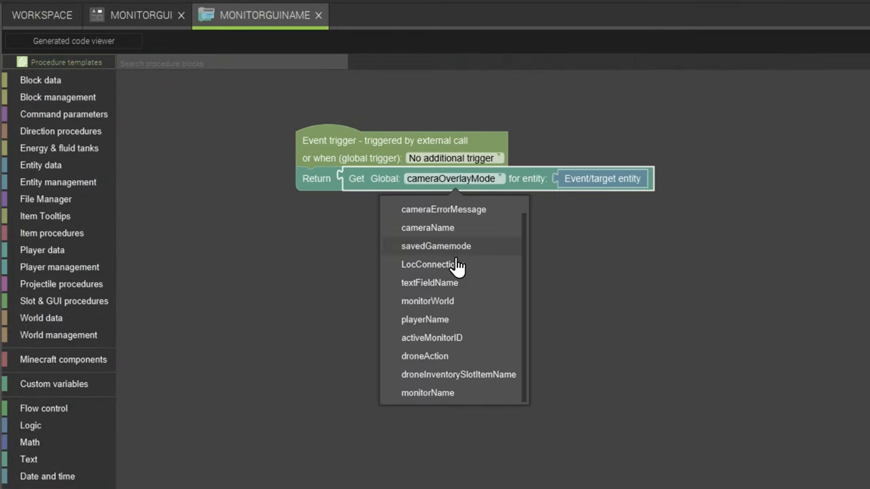
click(427, 393)
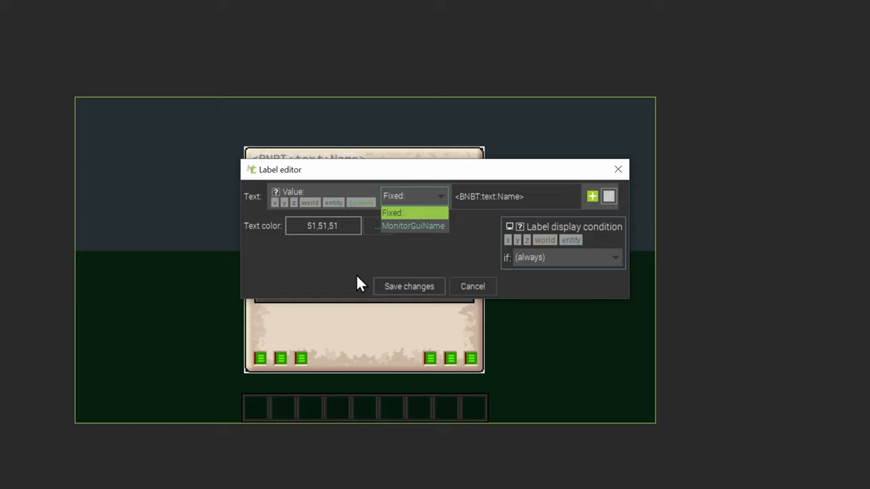
Step: Change the label's Text source from Fixed to the MonitorGuiName procedure
click(413, 226)
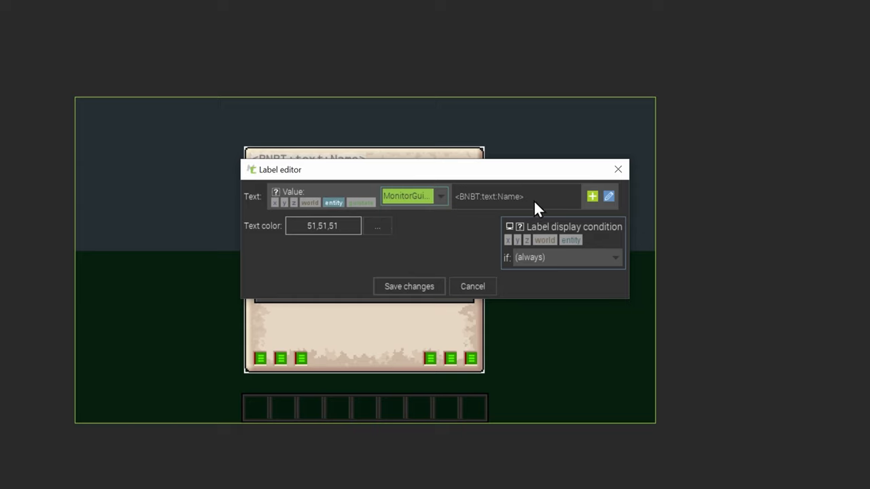
mouse_move(533, 197)
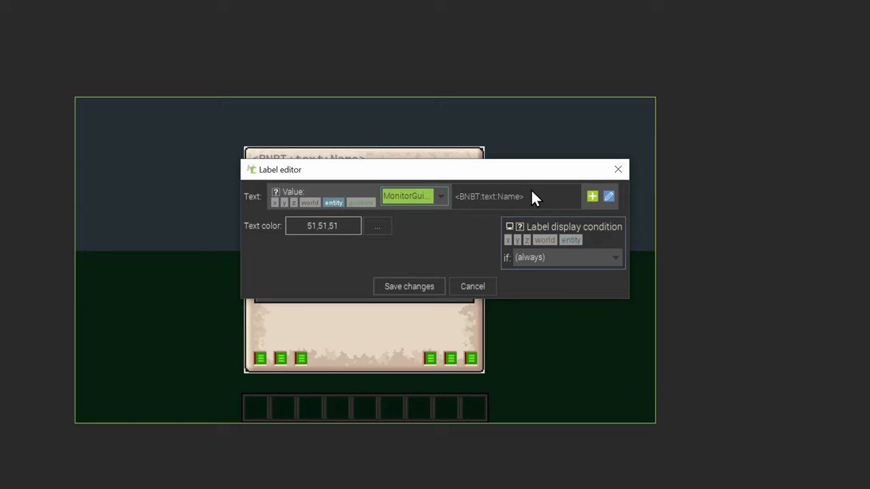
mouse_move(452, 320)
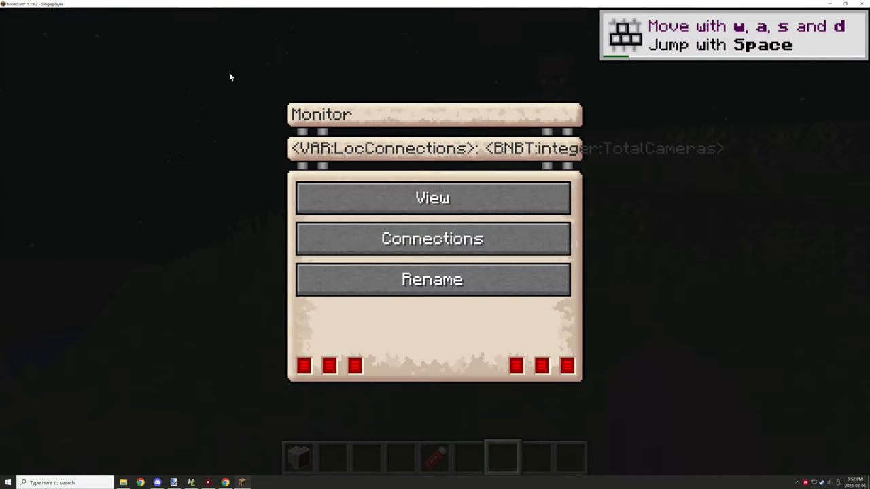
mouse_move(308, 142)
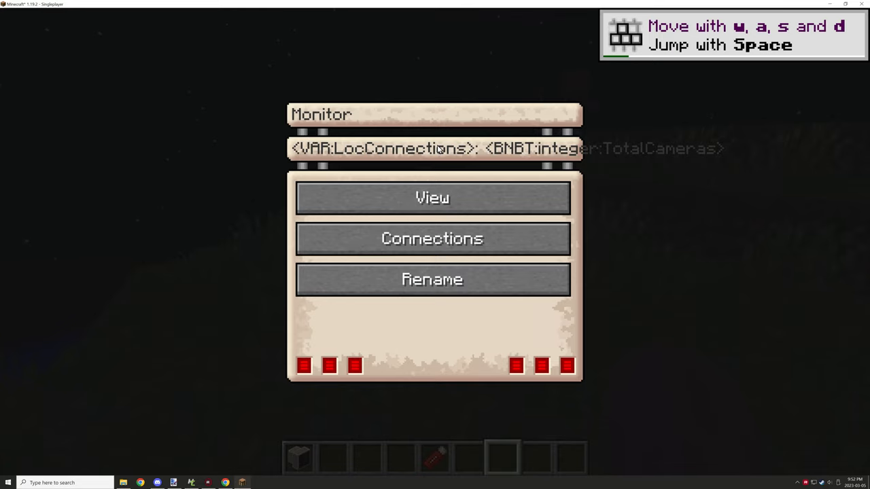
Step: Exit the Monitor GUI to return to the lakeside world beside the placed monitor block
key(Escape)
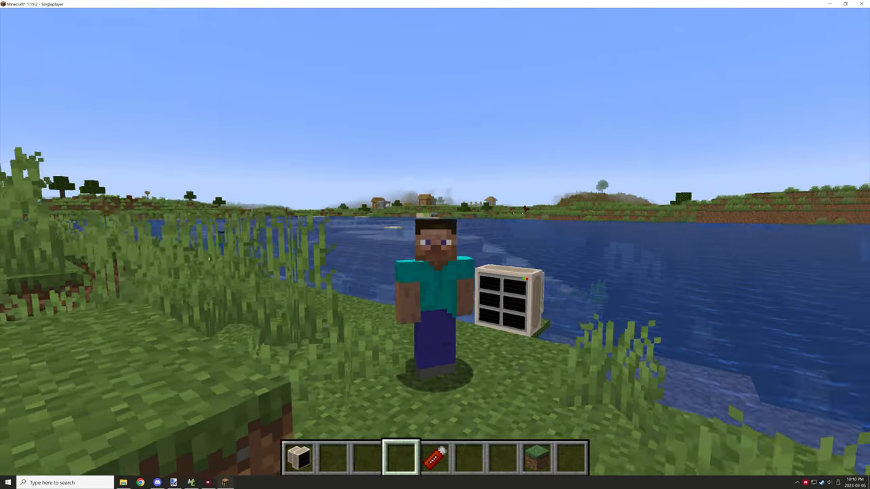